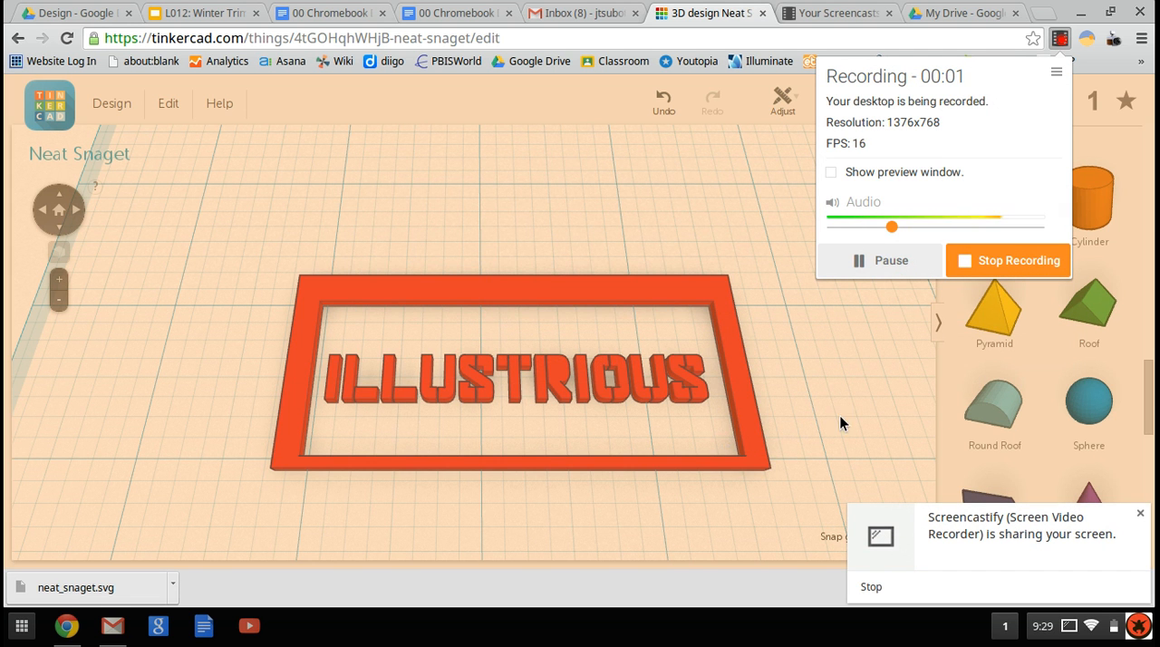
pyautogui.moveTo(185, 558)
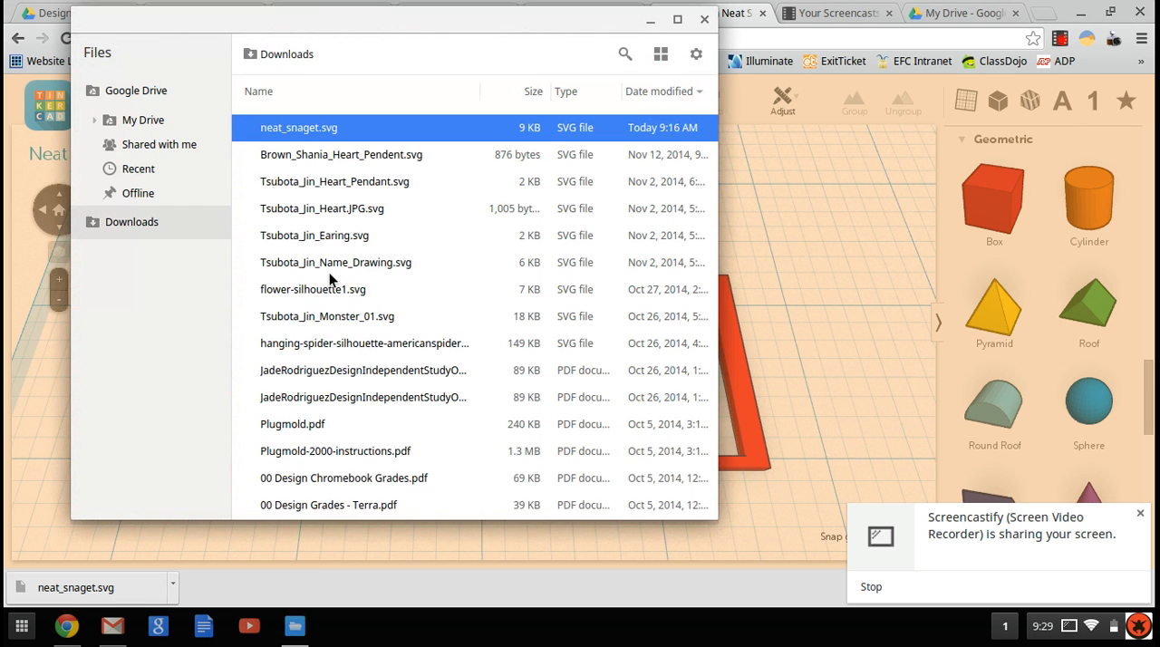
# Select neat_snaget.svg in Downloads for Drive syncing and close the Files window
pyautogui.click(299, 127)
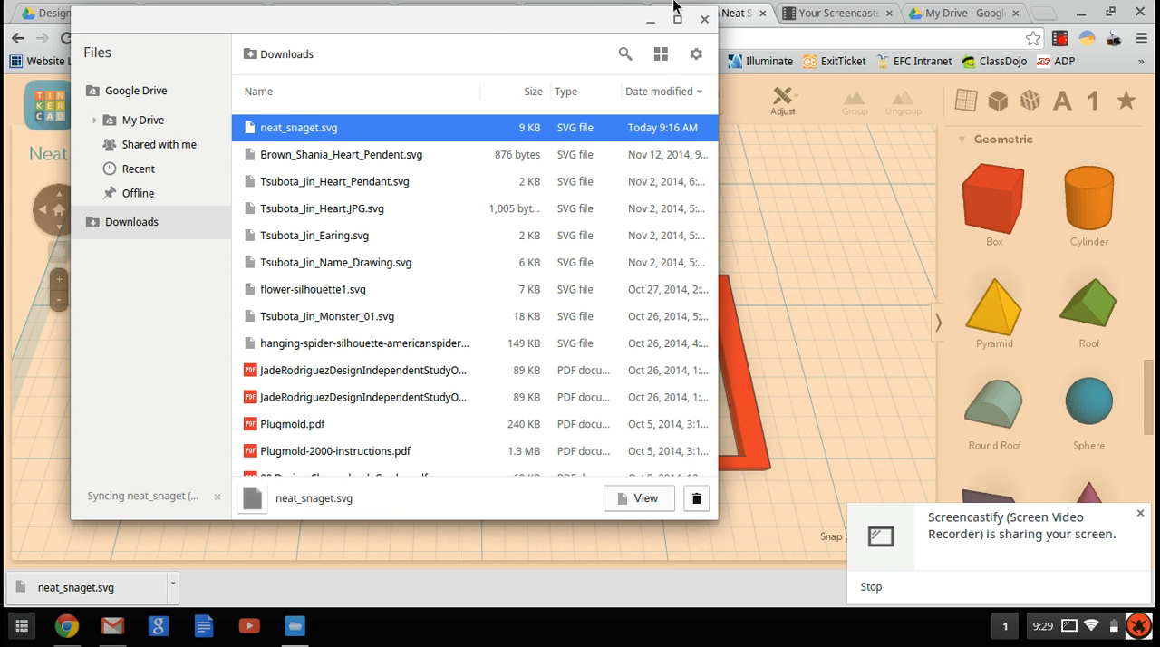
pyautogui.click(703, 18)
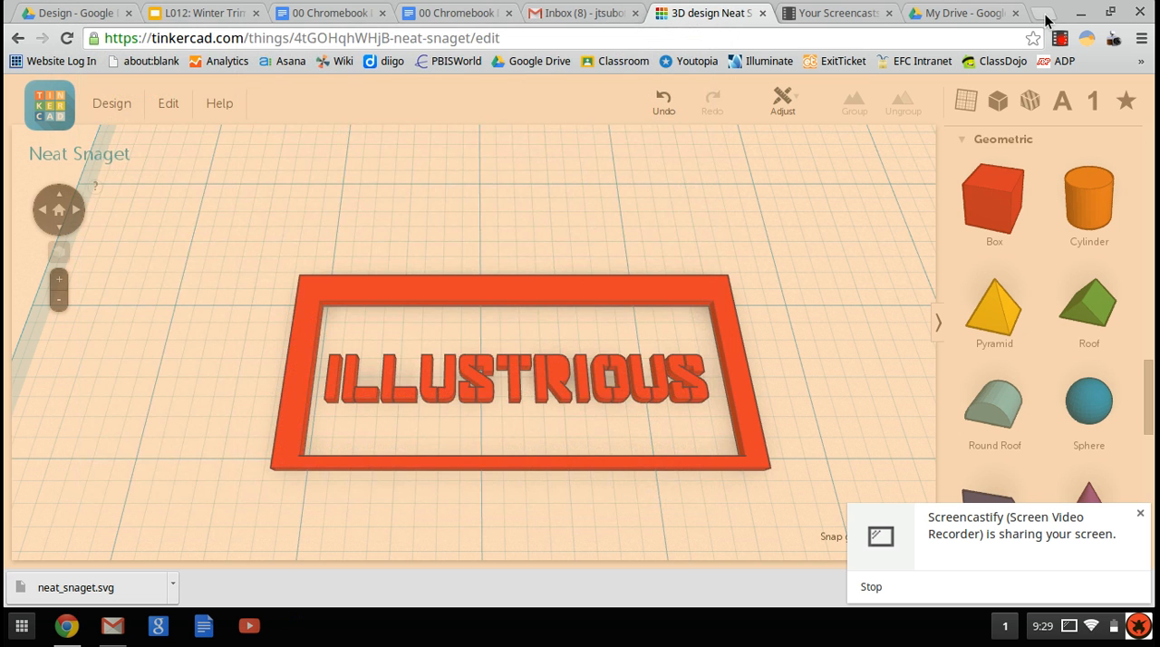
# Search 'google' in a new tab and go into My Drive from the Google Drive result
pyautogui.click(1044, 13)
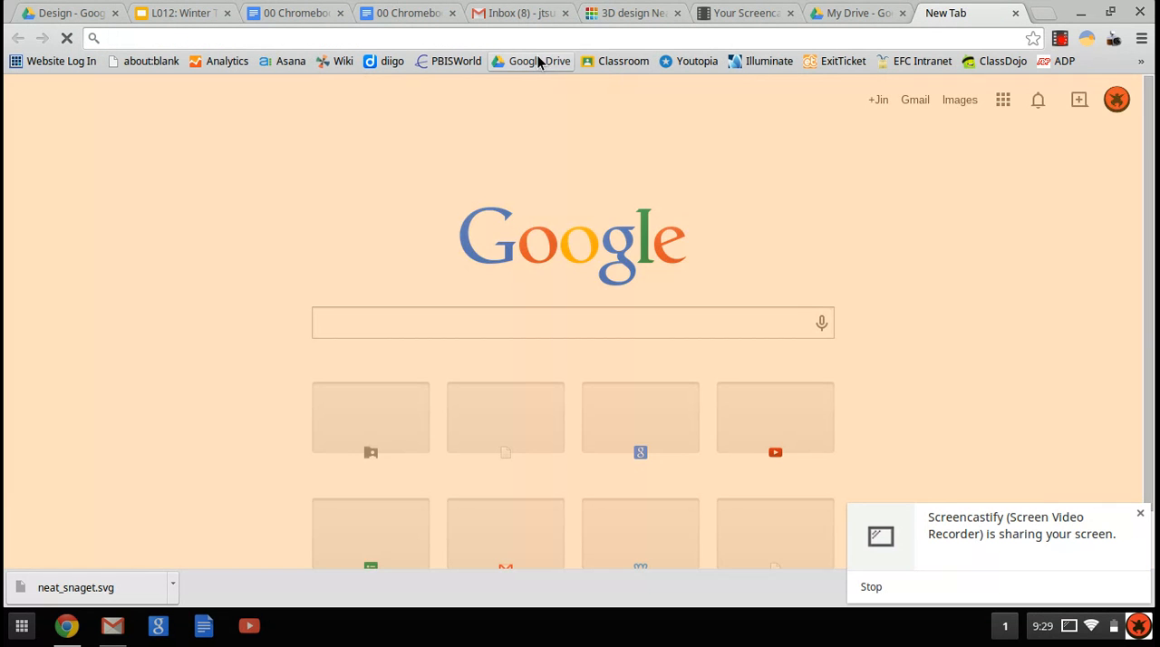
pyautogui.write('google drive')
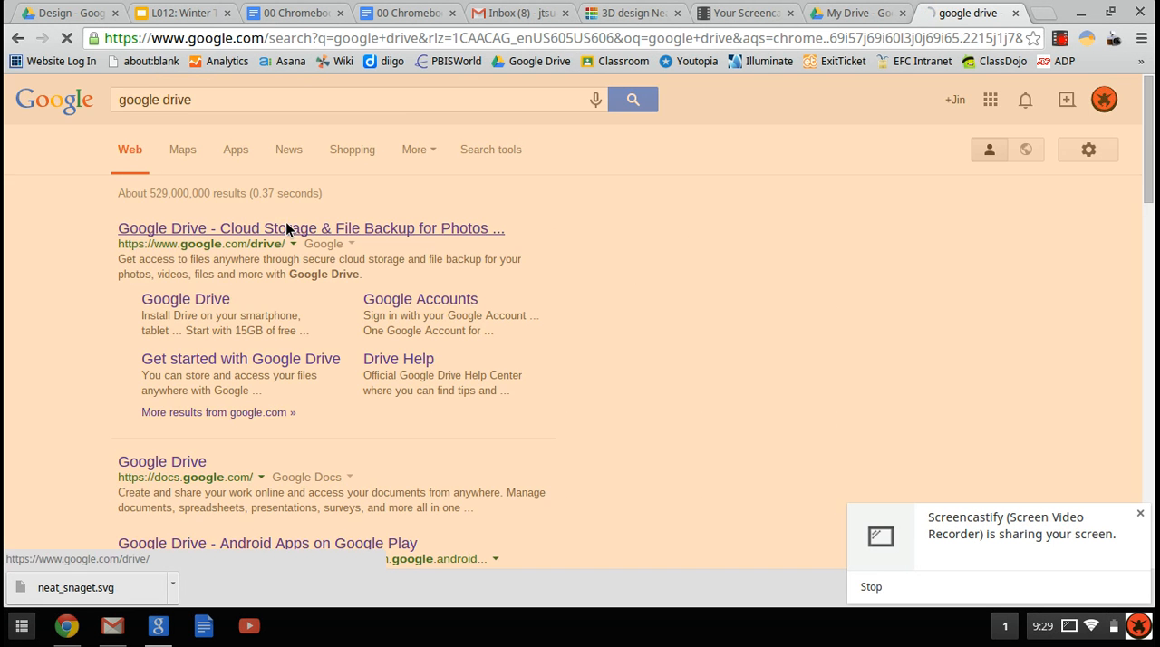
pyautogui.click(312, 227)
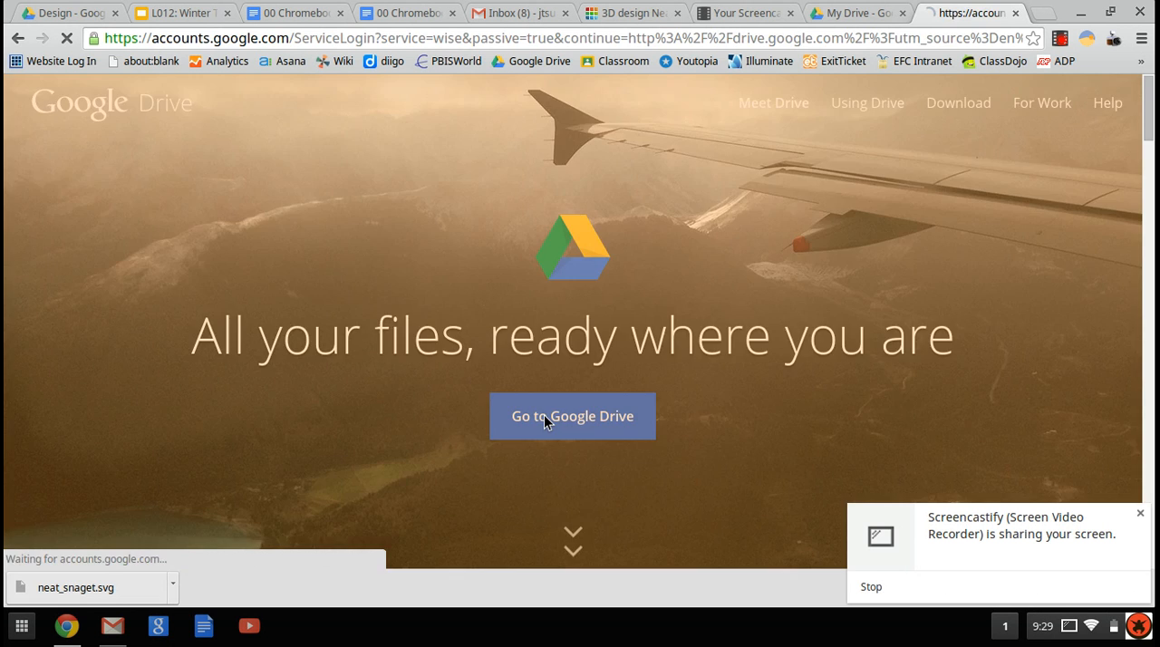
pyautogui.click(573, 417)
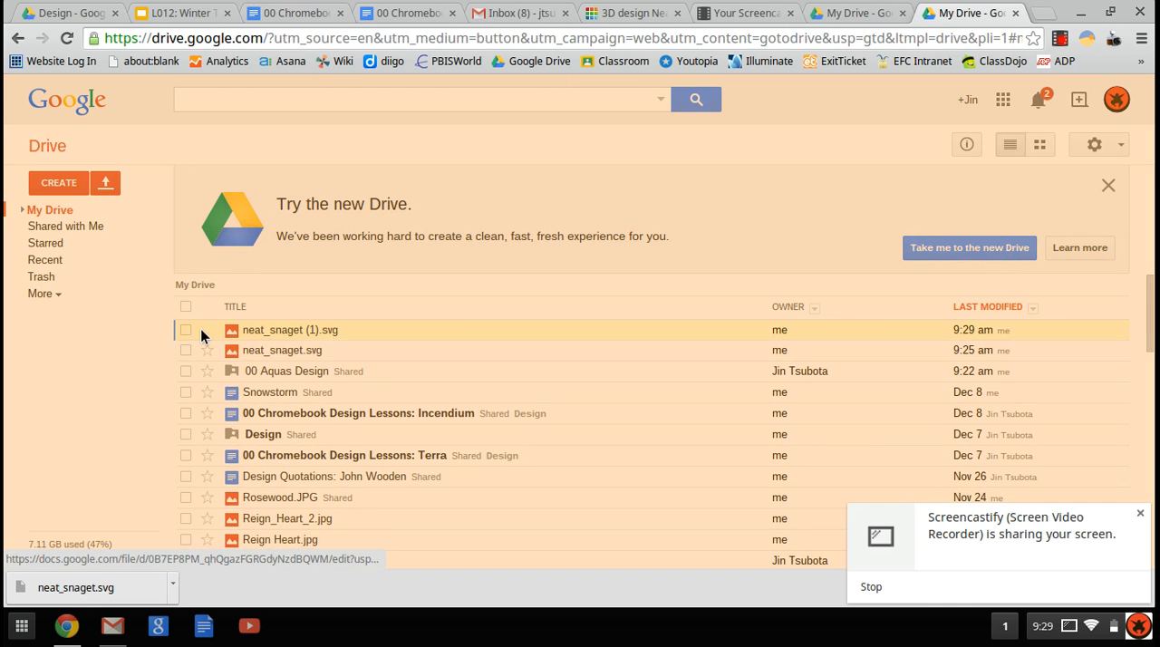
# Rename neat_snaget (1).svg to 'Tsubota Jin Adjective Stencil.svg' and confirm
pyautogui.click(185, 330)
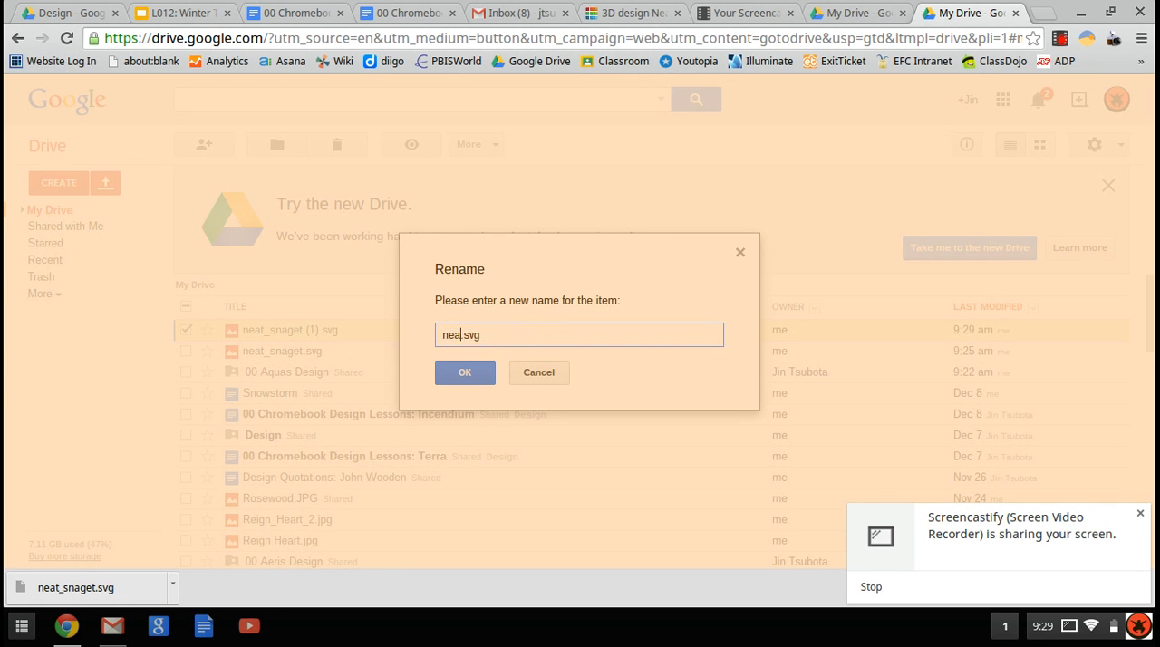
pyautogui.write('Tsubota')
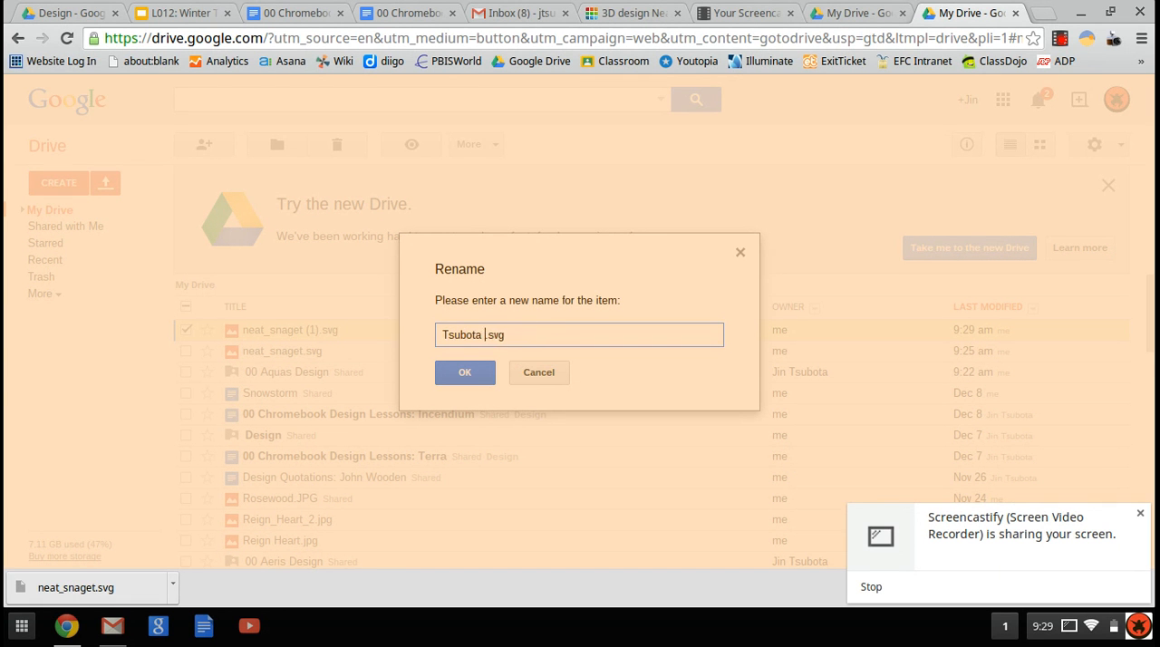
pyautogui.write('Jin')
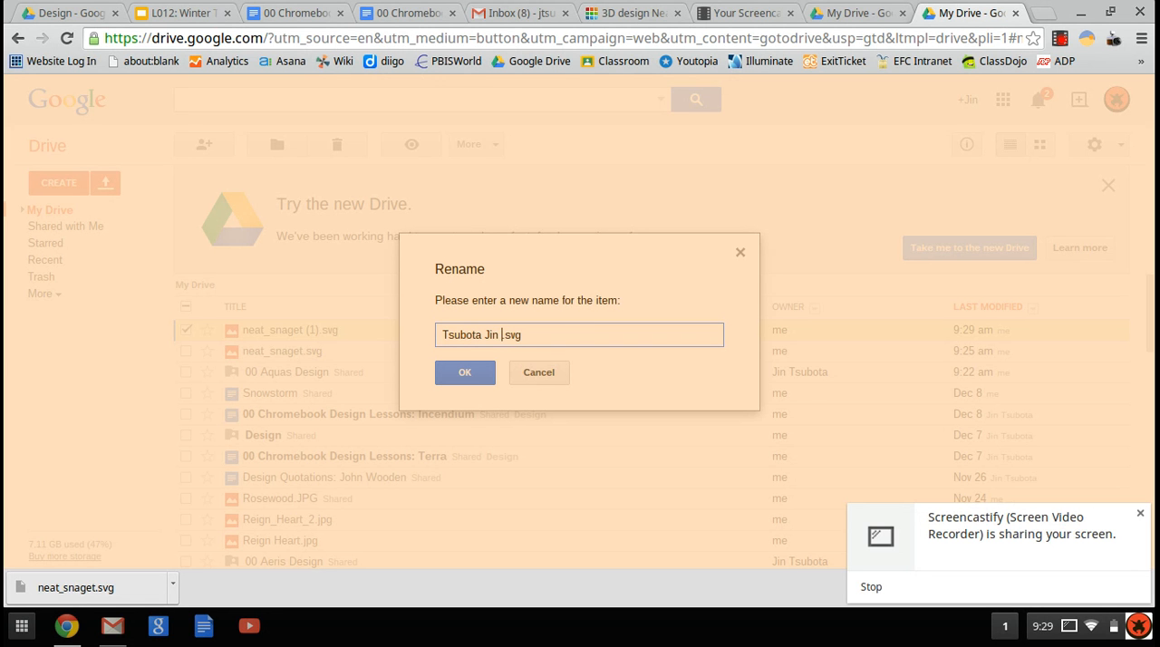
pyautogui.write('Adjective A')
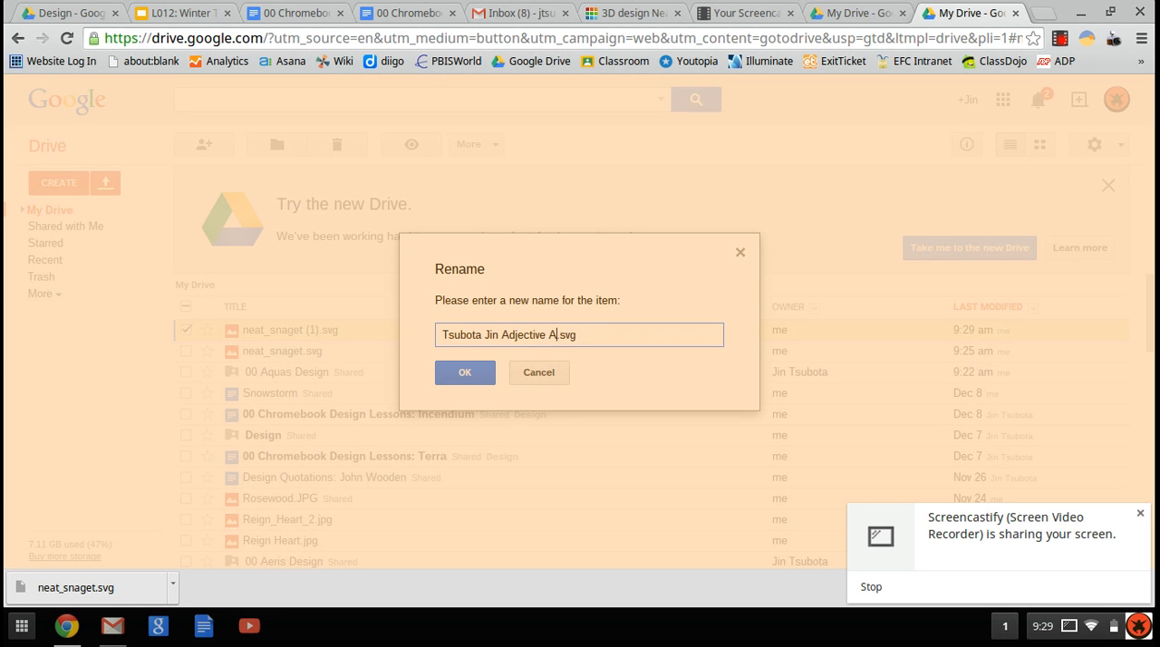
pyautogui.write('Stencil')
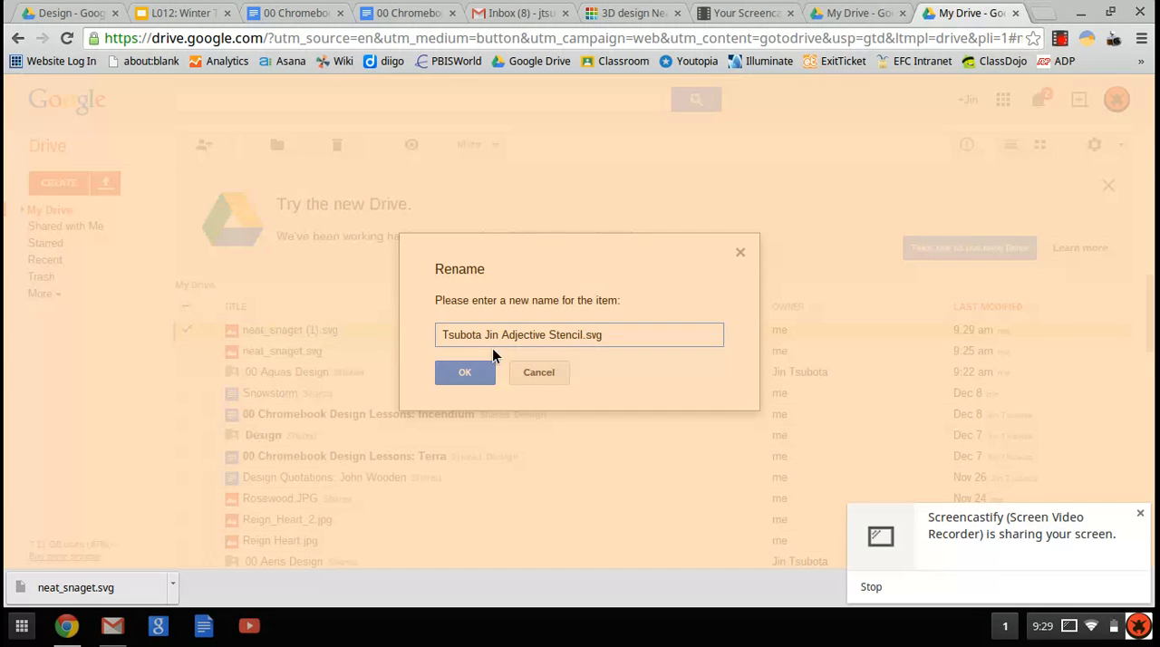
pyautogui.click(464, 371)
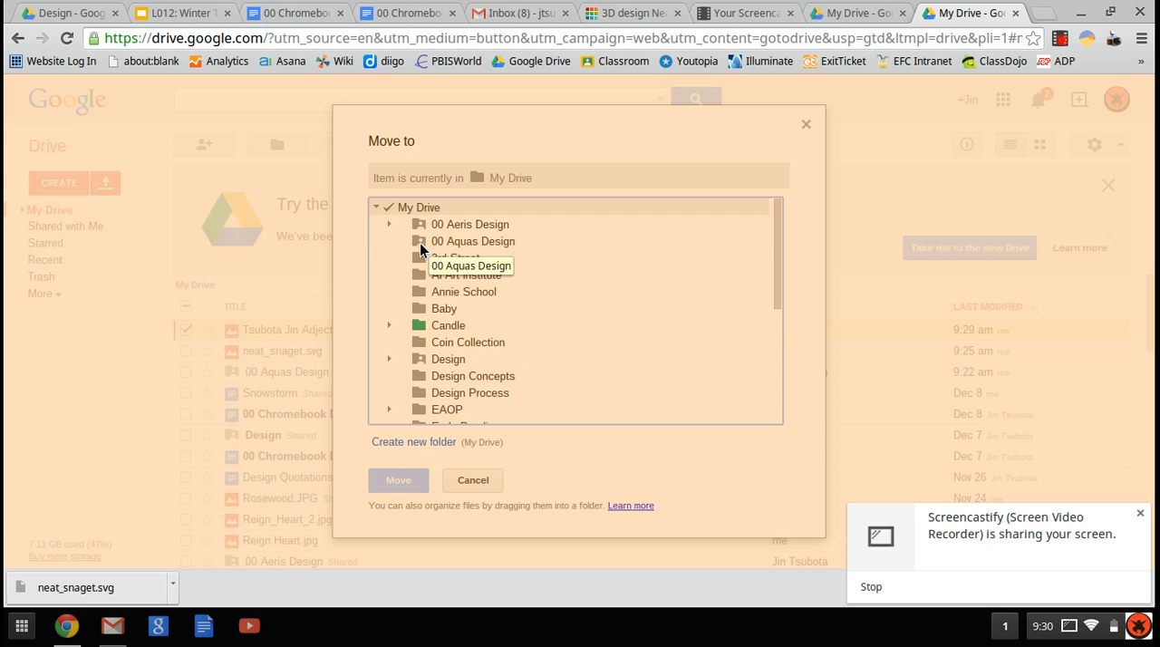
# Choose 00 Aquas Design as the destination and move the stencil there
pyautogui.click(472, 241)
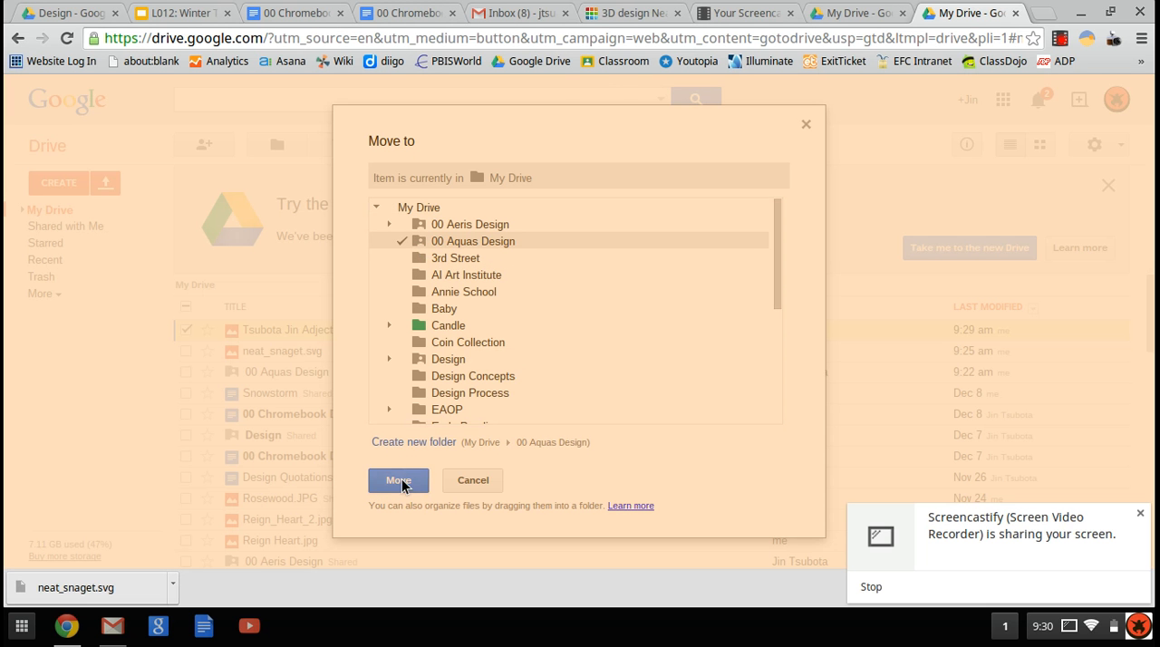
pyautogui.click(399, 480)
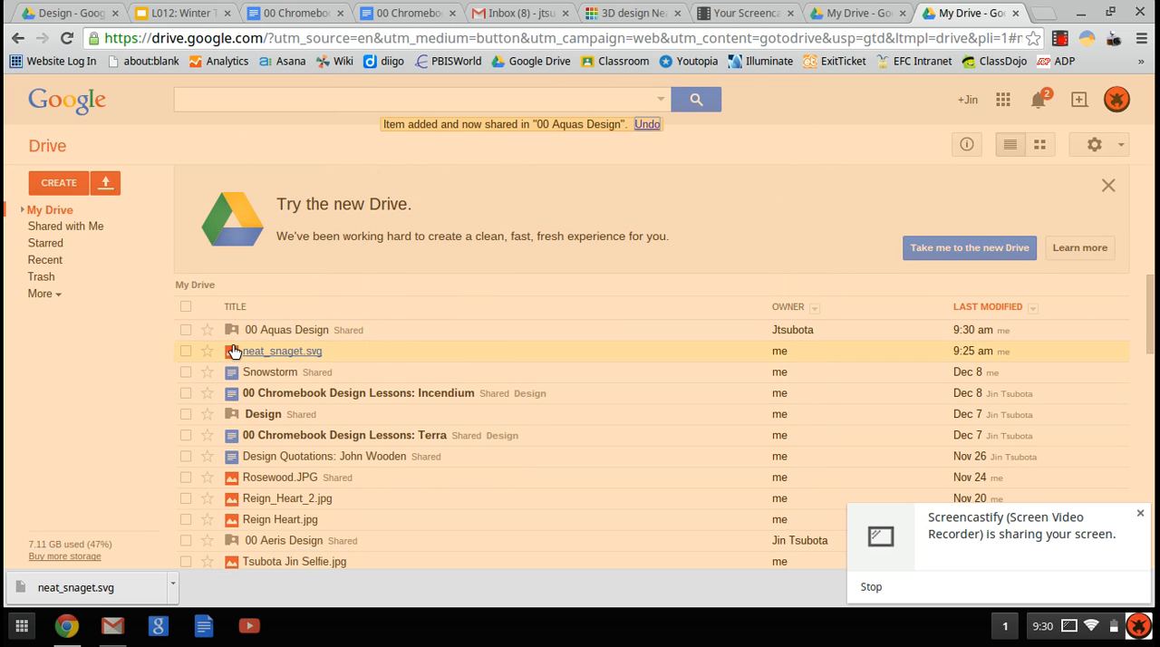
# Put the leftover neat_snaget.svg into the 00 Aquas Design folder
pyautogui.click(286, 330)
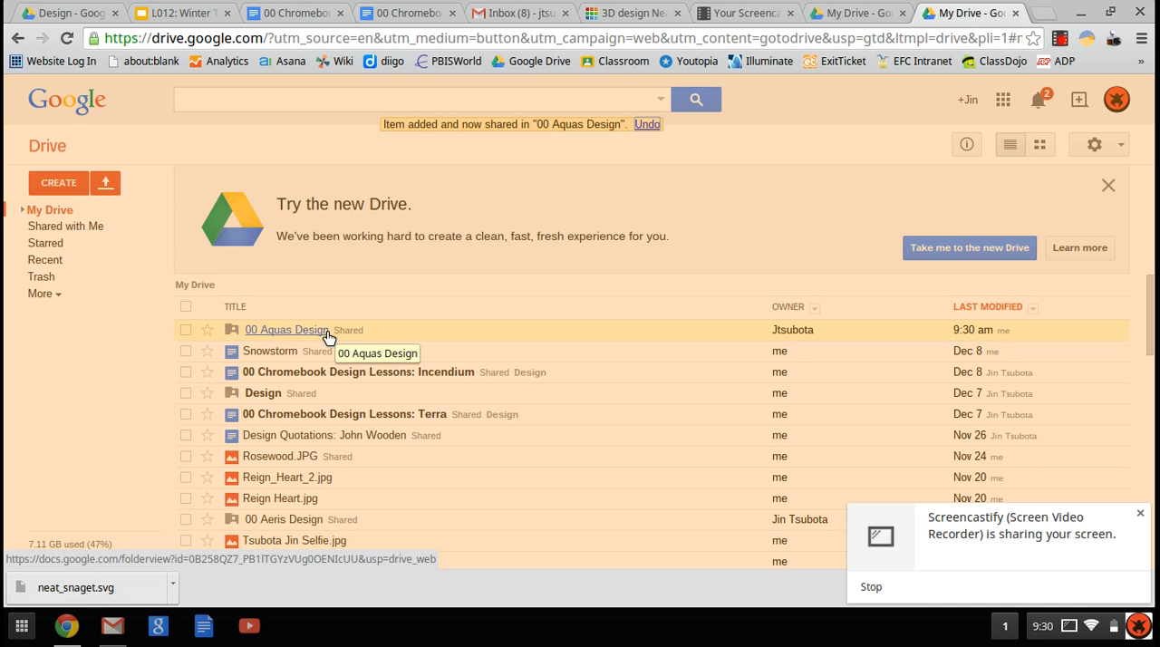
pyautogui.moveTo(232, 337)
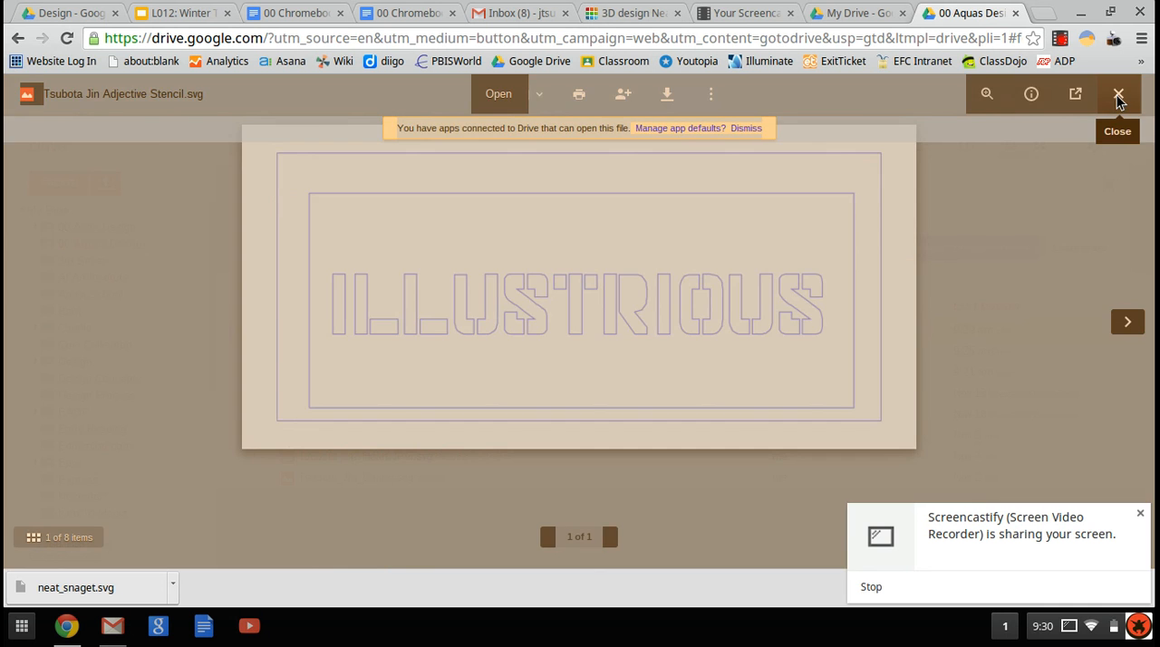
# Close the stencil preview to show the 00 Aquas Design file list
pyautogui.click(1117, 94)
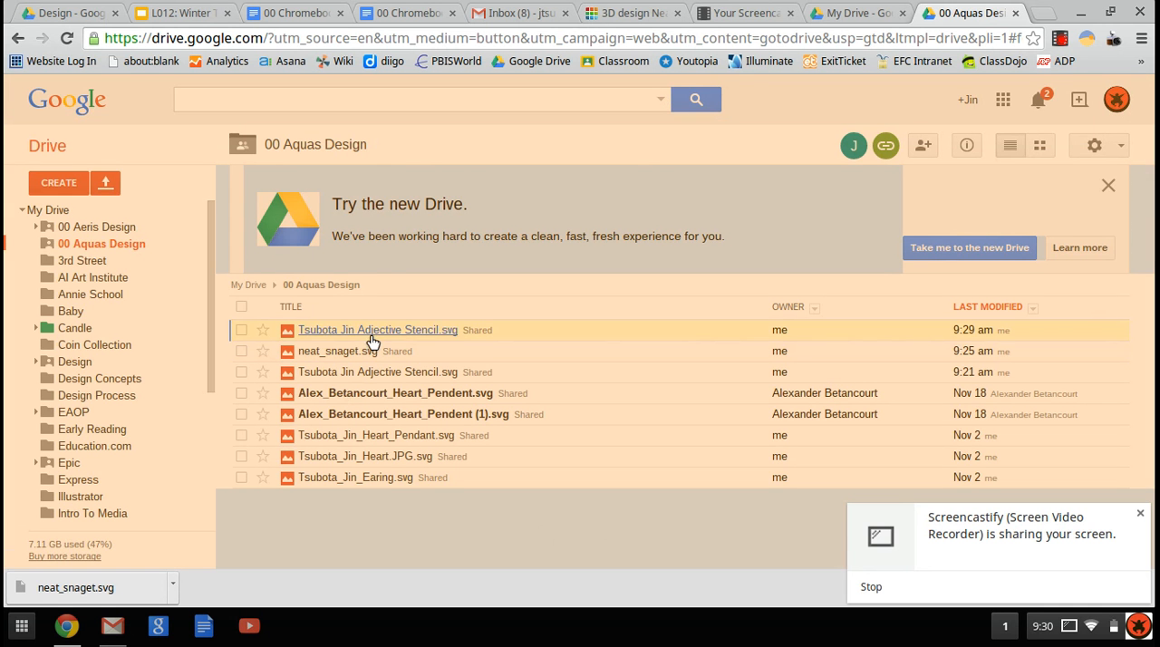
pyautogui.moveTo(490, 343)
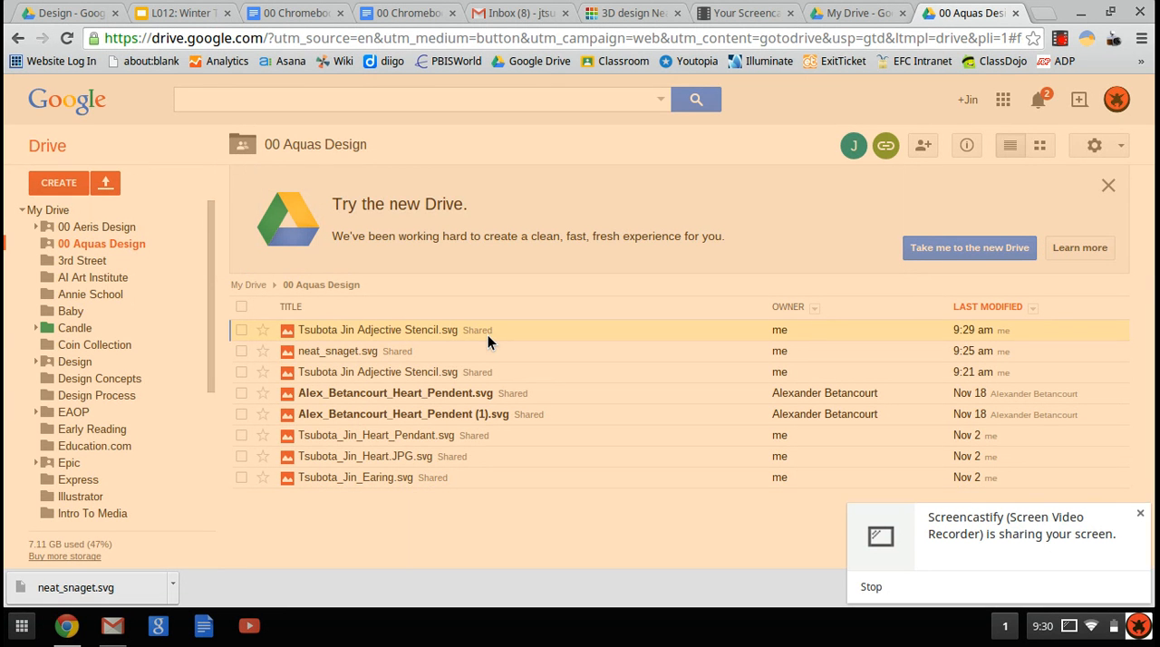
pyautogui.moveTo(1132, 113)
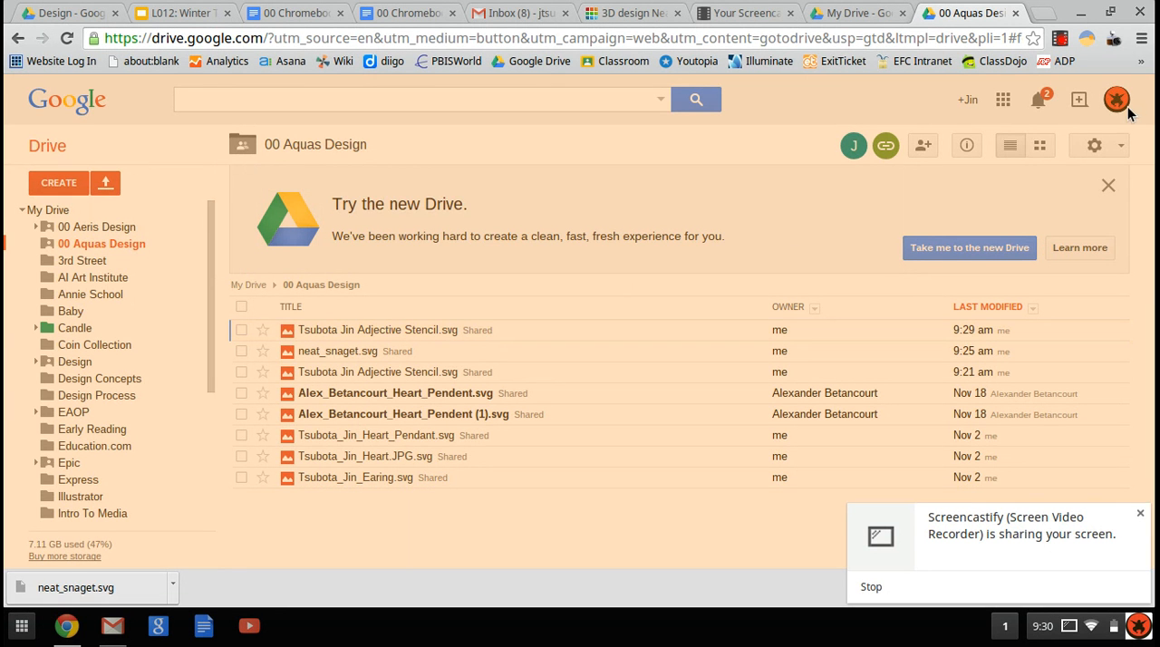